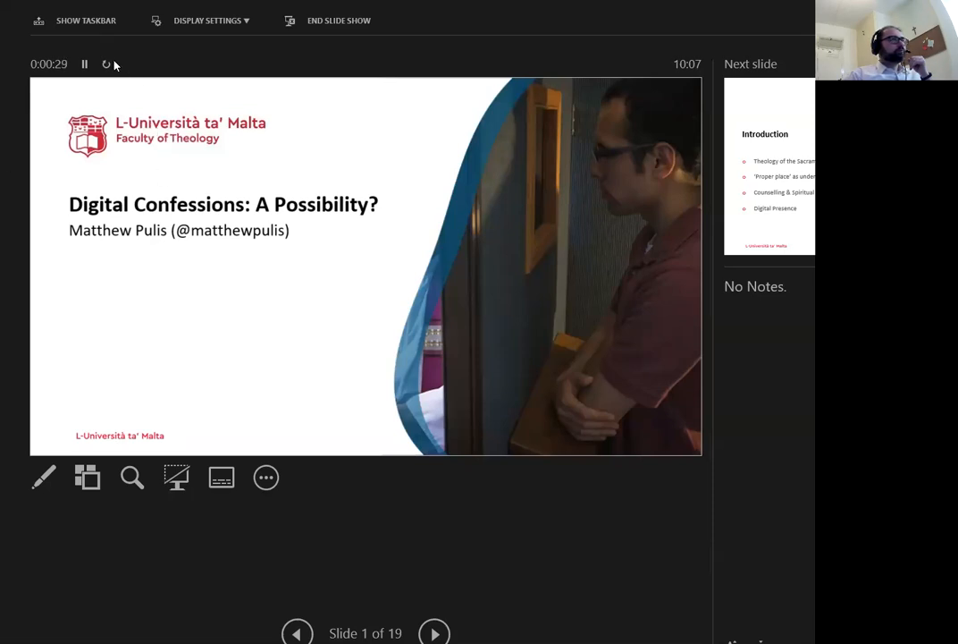
# Reset the Presenter View elapsed timer to zero on the title slide.
pyautogui.click(106, 63)
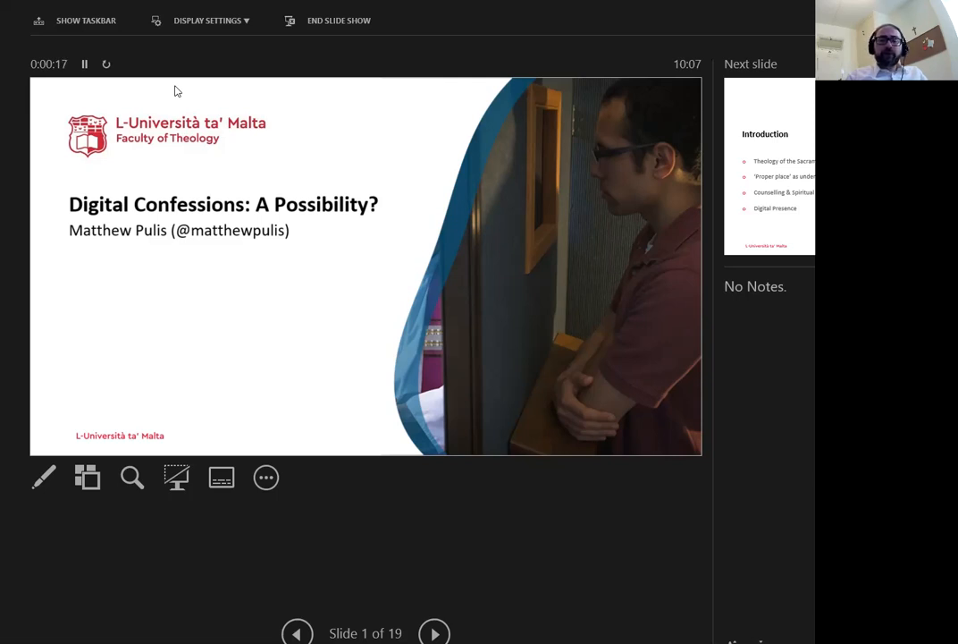
# Advance past the title slide toward slide 5, Reconciliatio et Paenitentia.
pyautogui.click(434, 632)
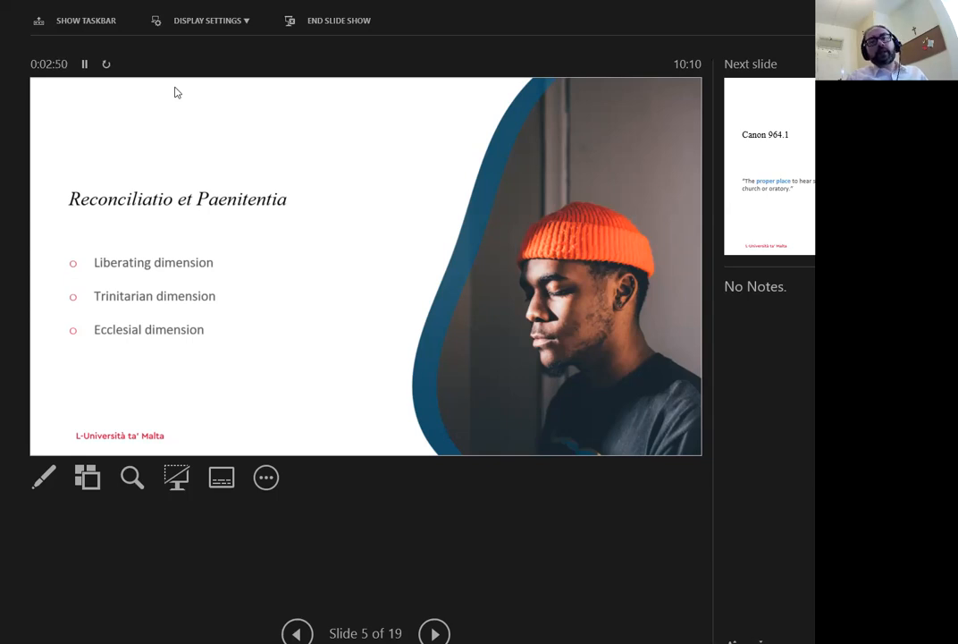
# Advance to slide 6, the Canon 964.1 quotation on confession locations.
pyautogui.click(433, 632)
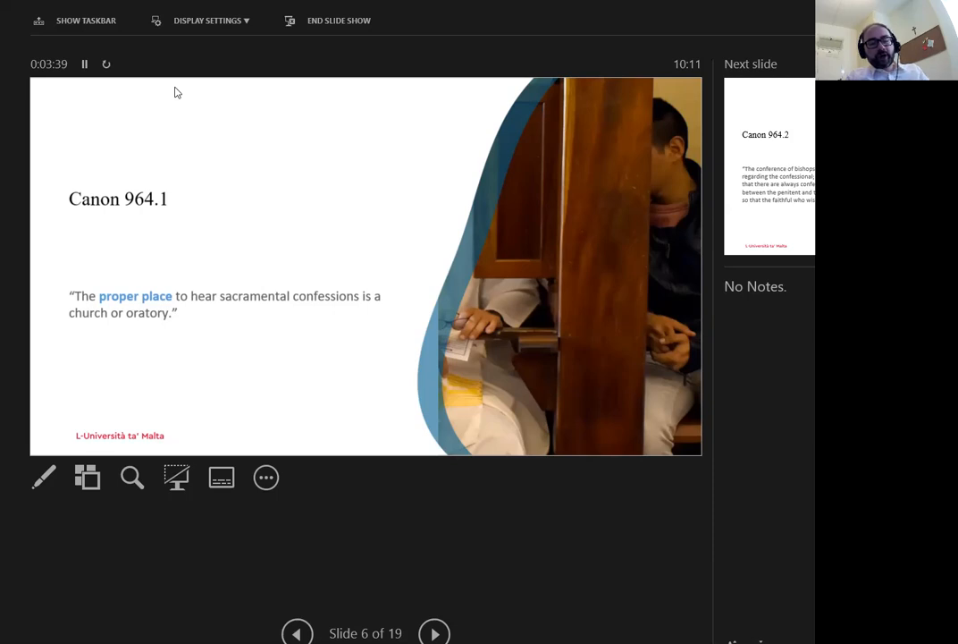
# Advance toward slide 8, the Canon 964.3 quotation.
pyautogui.click(435, 632)
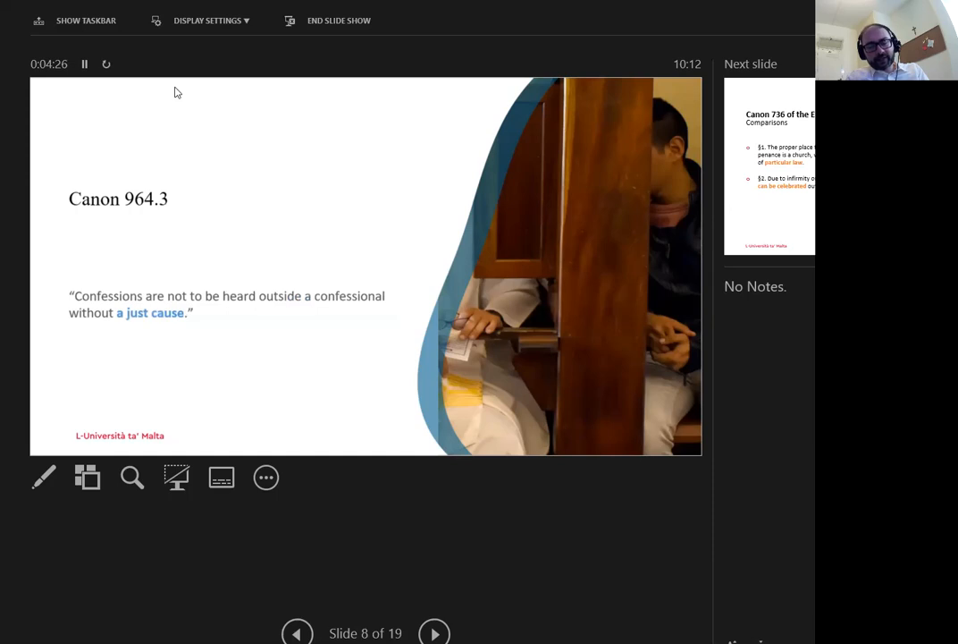
pyautogui.click(434, 631)
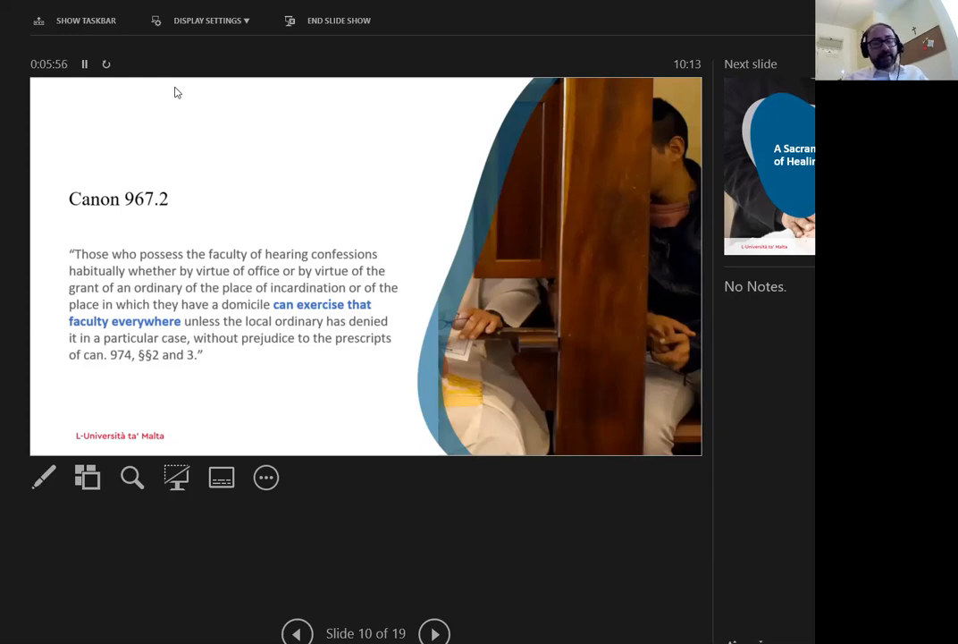
# Advance from slide 10 to slide 11, 'A Sacrament of Healing'.
pyautogui.click(434, 632)
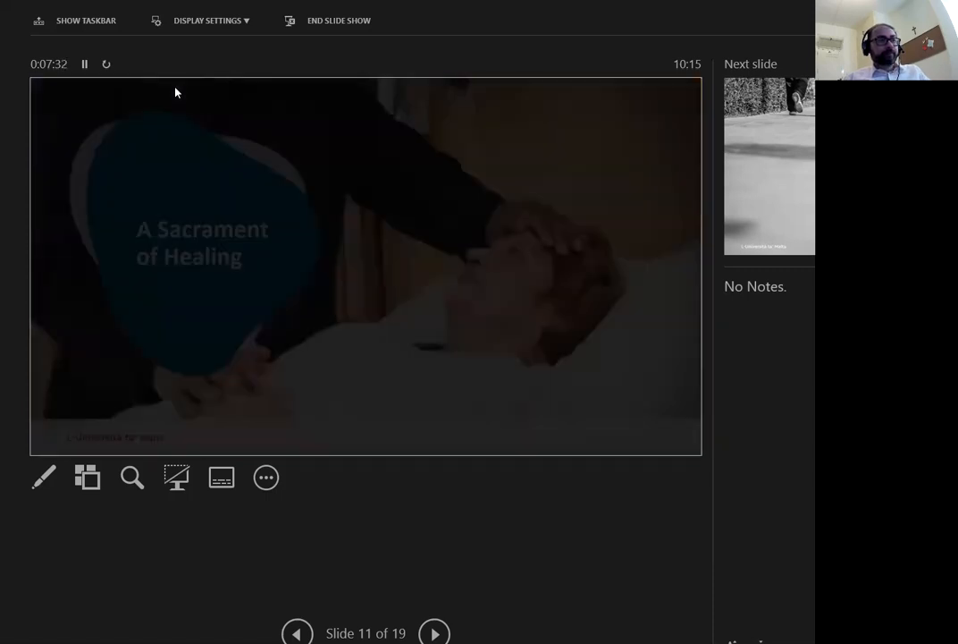
# Advance the show past slide 11, 'A Sacrament of Healing'.
pyautogui.click(434, 632)
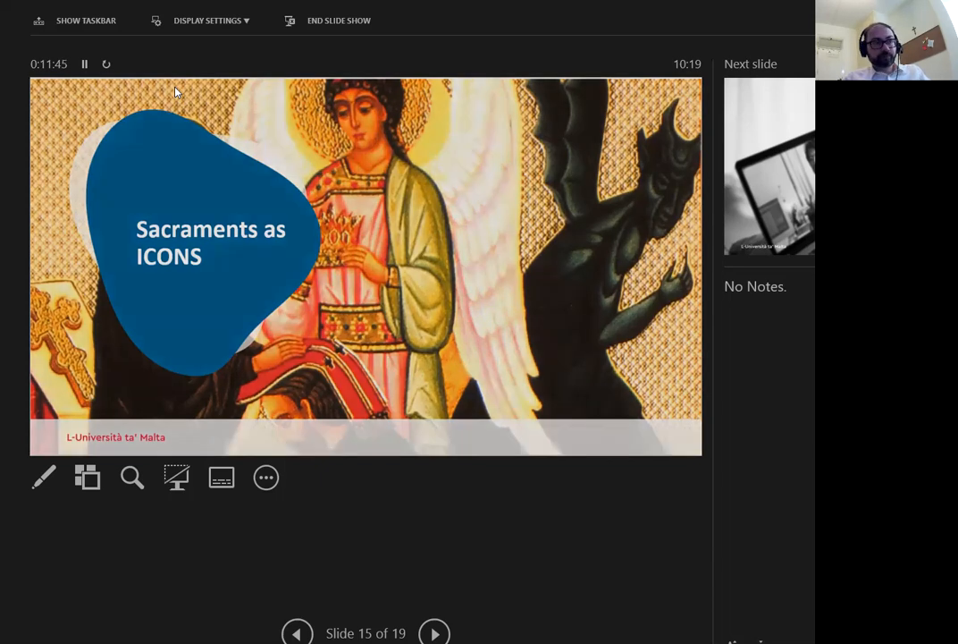
pyautogui.click(434, 632)
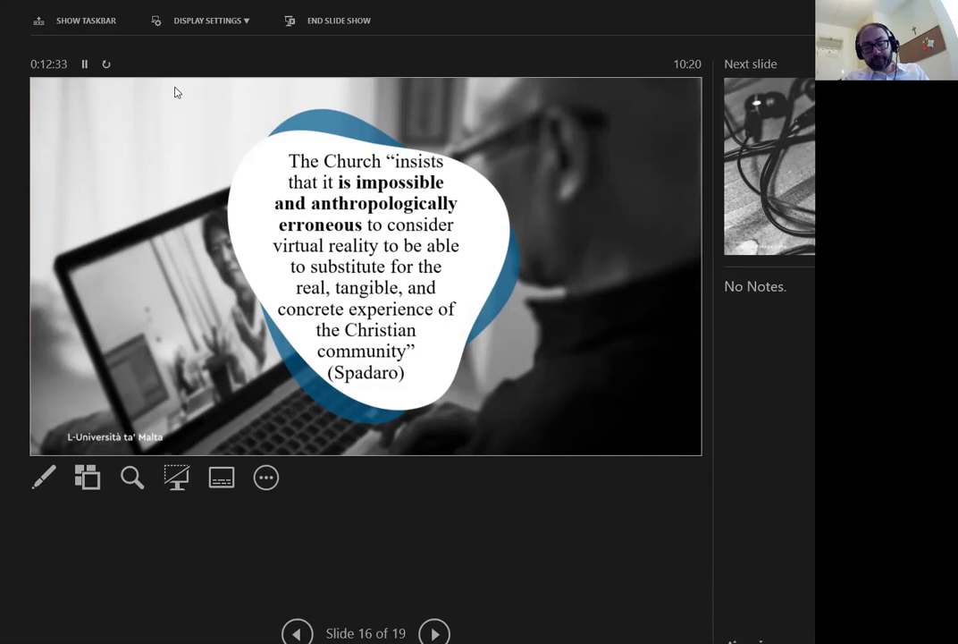
# Advance from slide 16 to slide 17, the Byers quote.
pyautogui.click(434, 632)
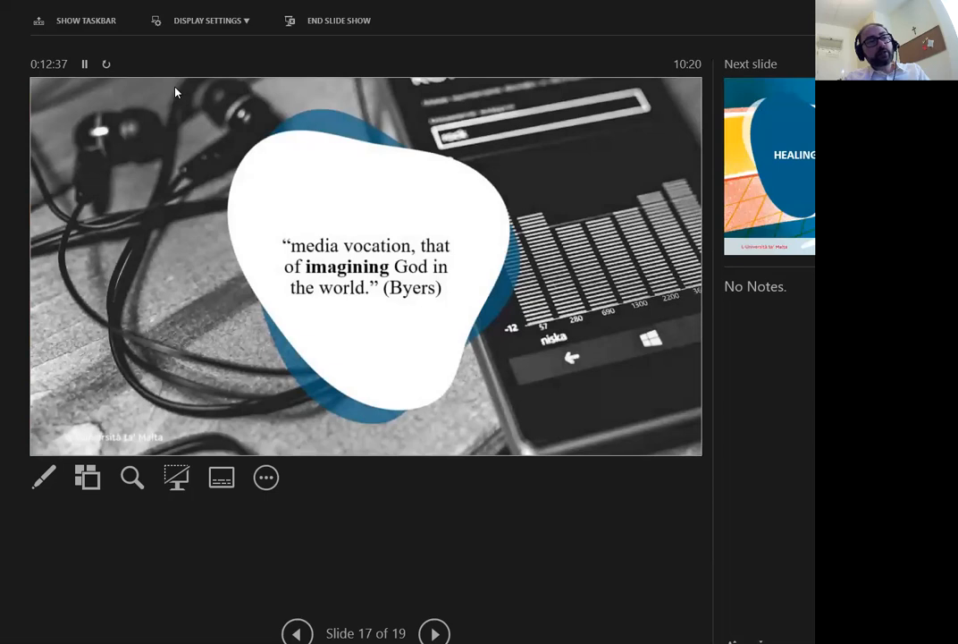